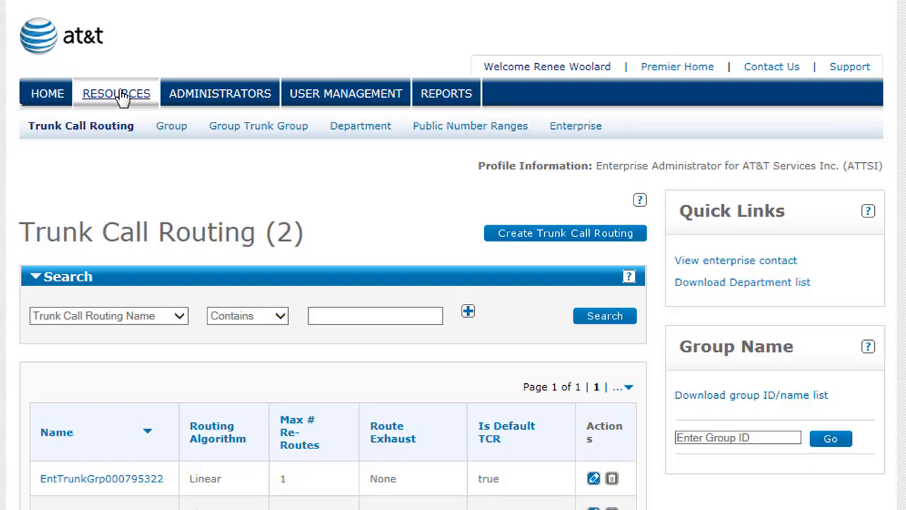
pyautogui.moveTo(575, 125)
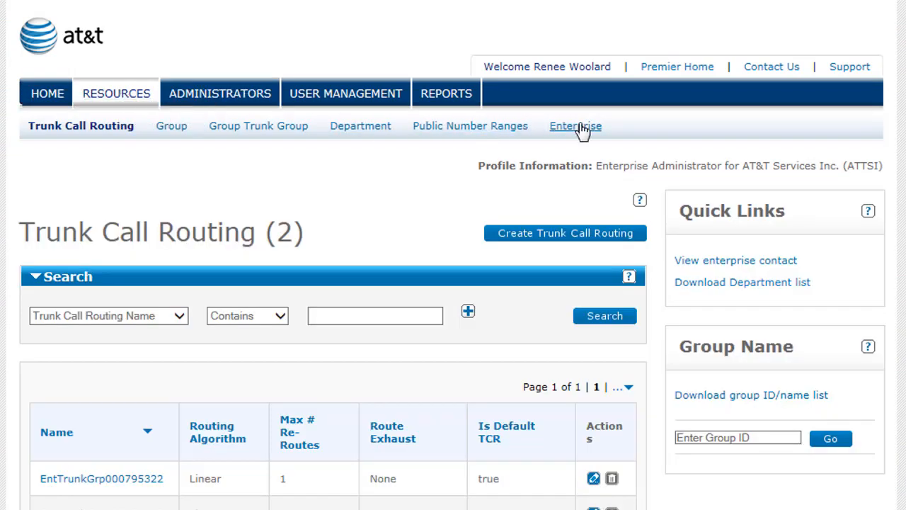
# Show the enterprise's Schedules list from the Resources sub-navigation
pyautogui.click(575, 125)
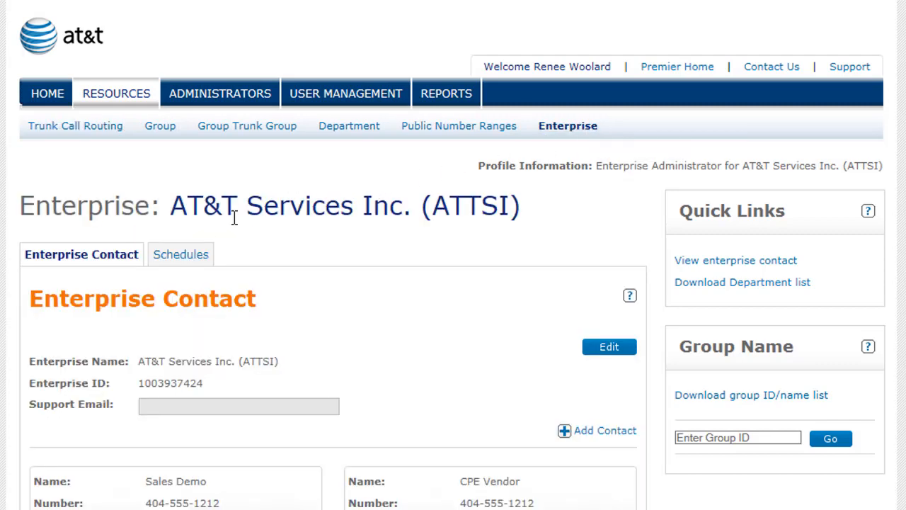
pyautogui.click(182, 255)
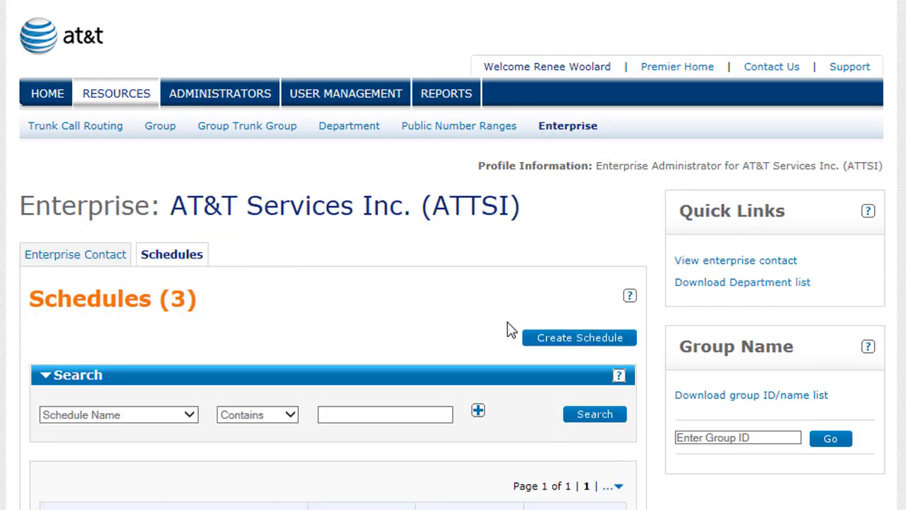
# Create a new Time-type enterprise schedule named 'Off Hours'
pyautogui.click(579, 337)
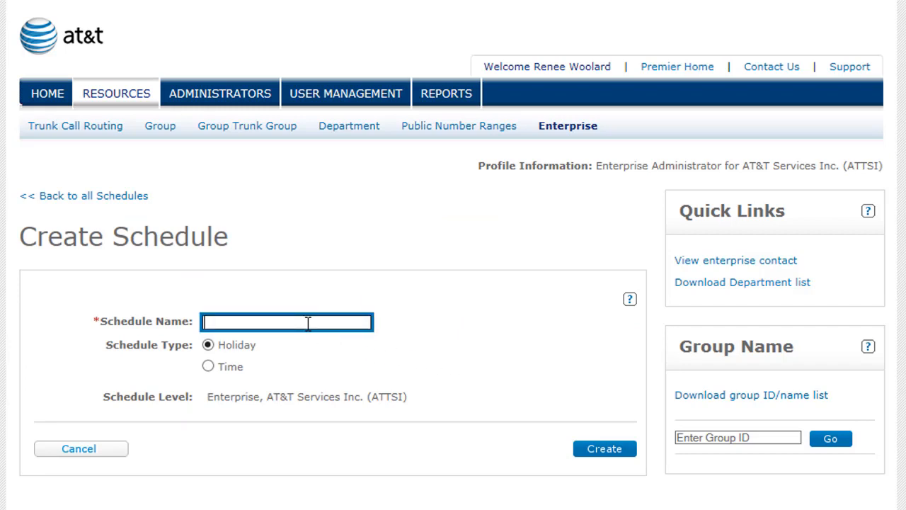
pyautogui.write('Off Hours')
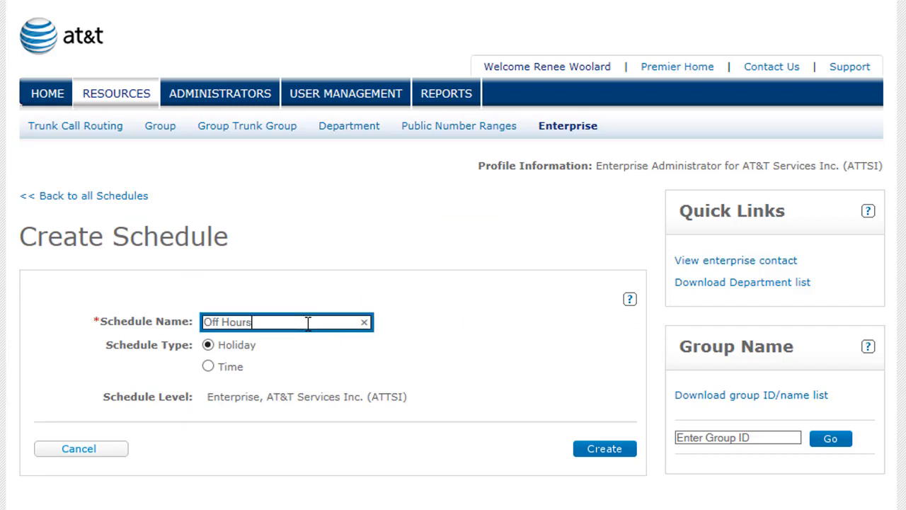
pyautogui.click(208, 365)
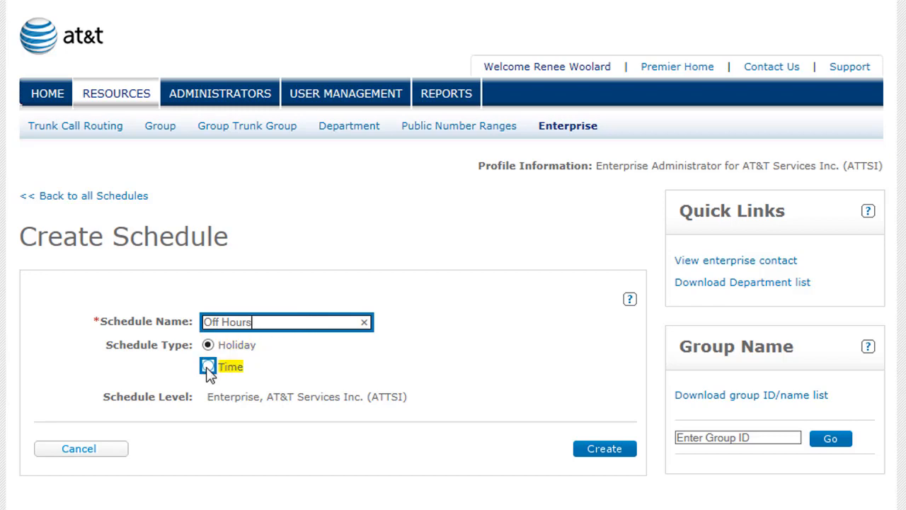
pyautogui.click(208, 345)
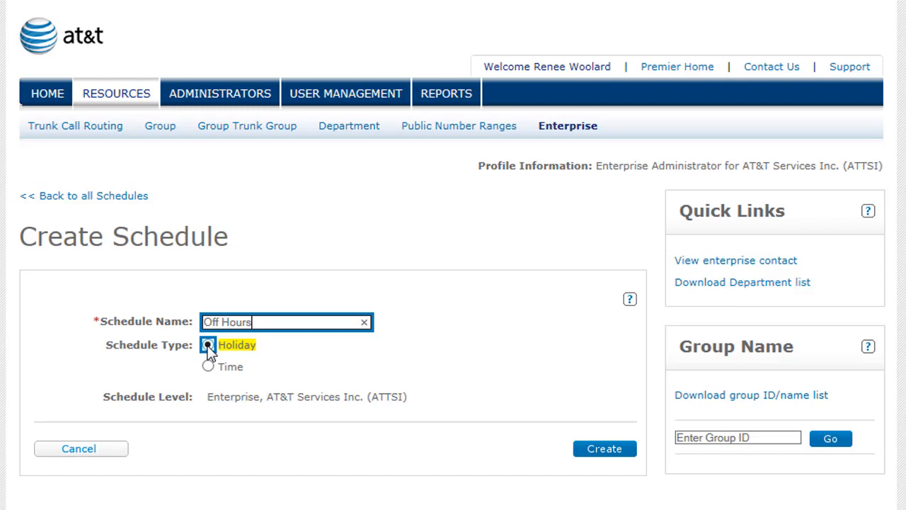
pyautogui.click(207, 345)
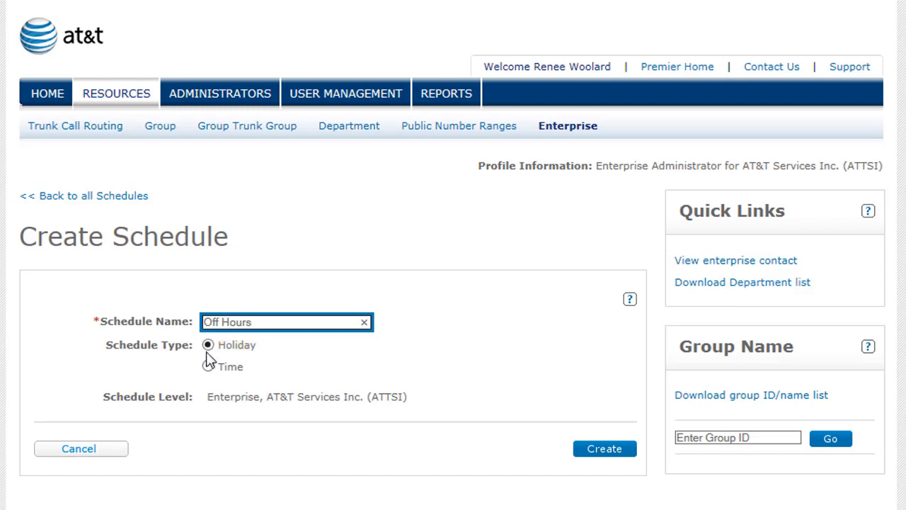
pyautogui.click(207, 367)
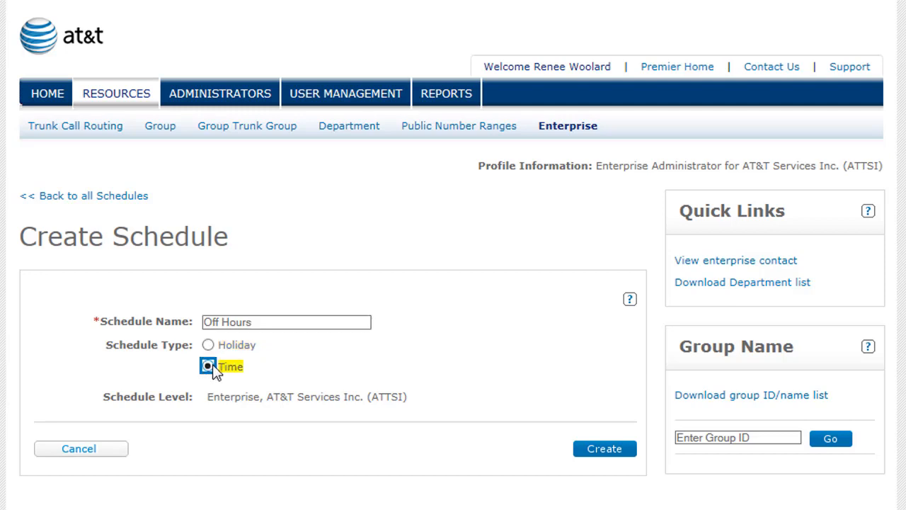
pyautogui.moveTo(605, 447)
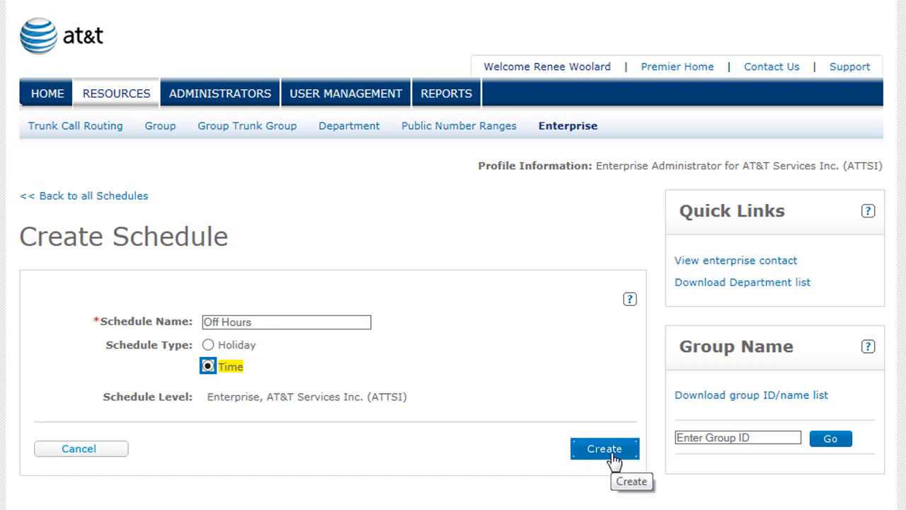
pyautogui.click(603, 448)
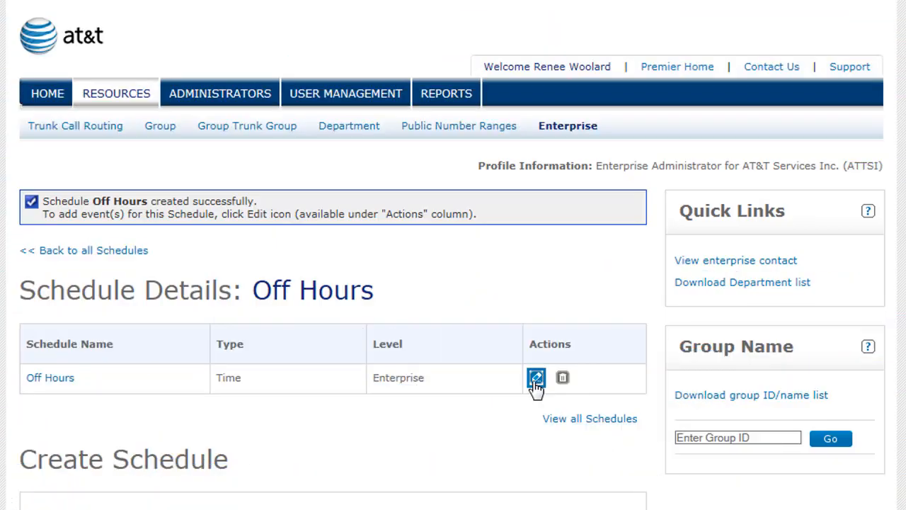
# Add an event named 'Evening' to the Off Hours schedule
pyautogui.click(535, 377)
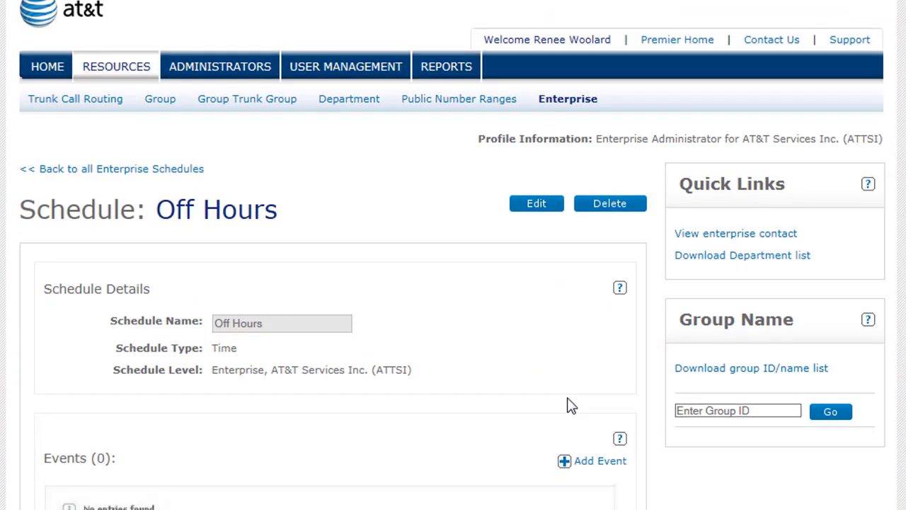
pyautogui.click(600, 460)
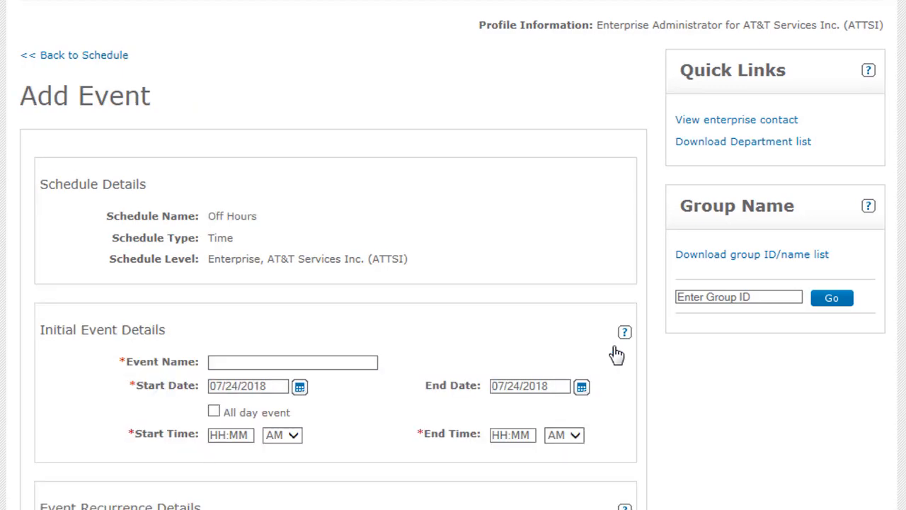
pyautogui.scroll(-3)
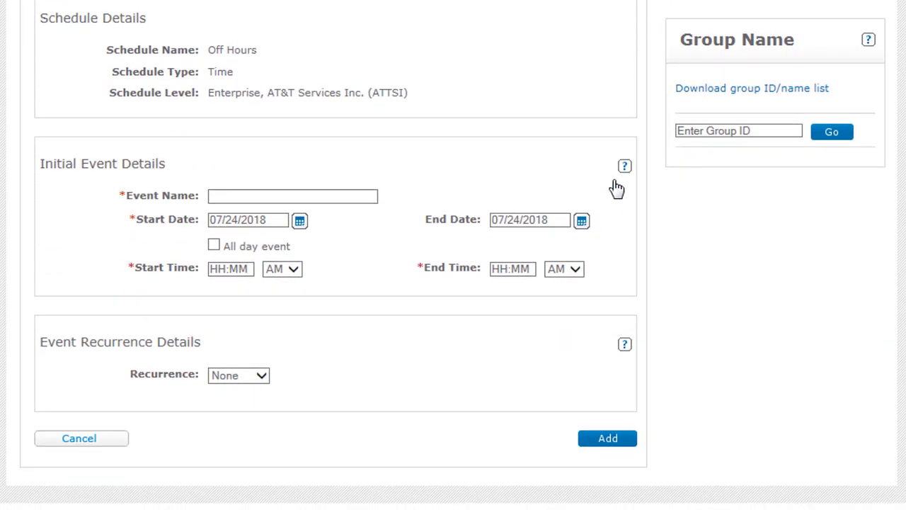
pyautogui.moveTo(450, 204)
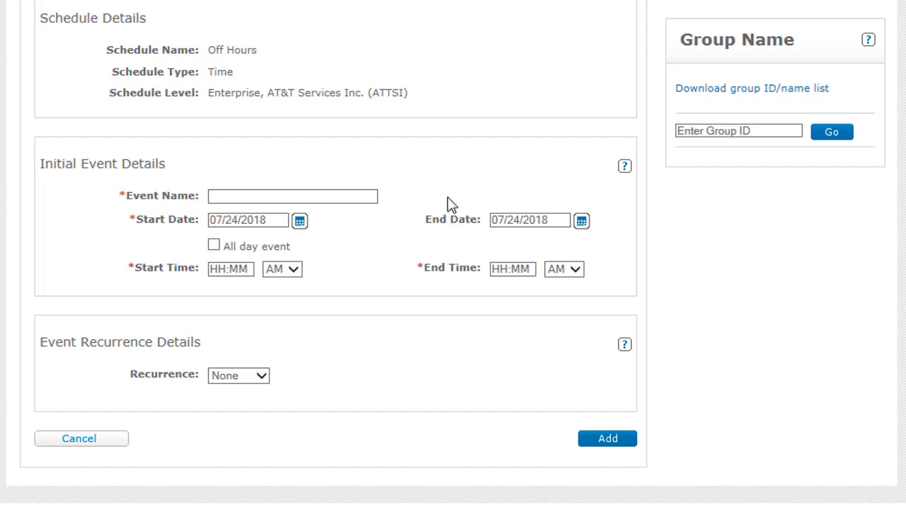
pyautogui.click(291, 195)
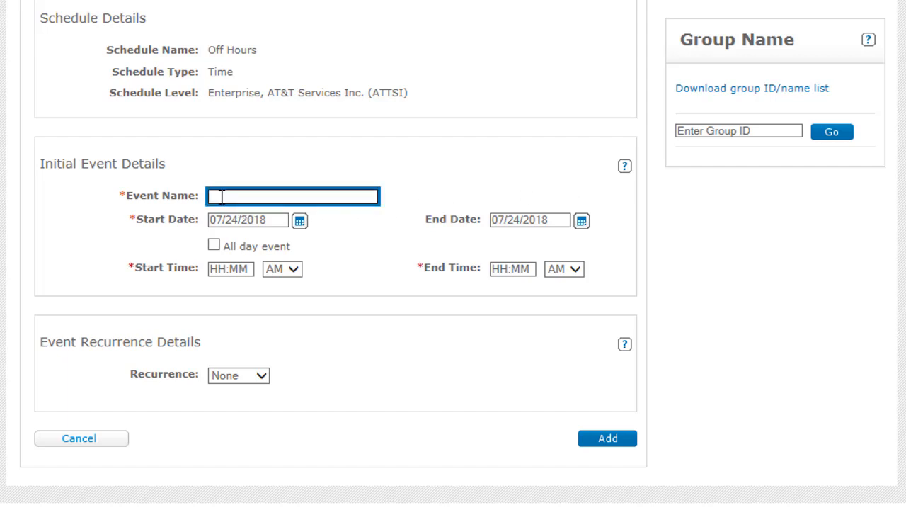
pyautogui.write('Evening')
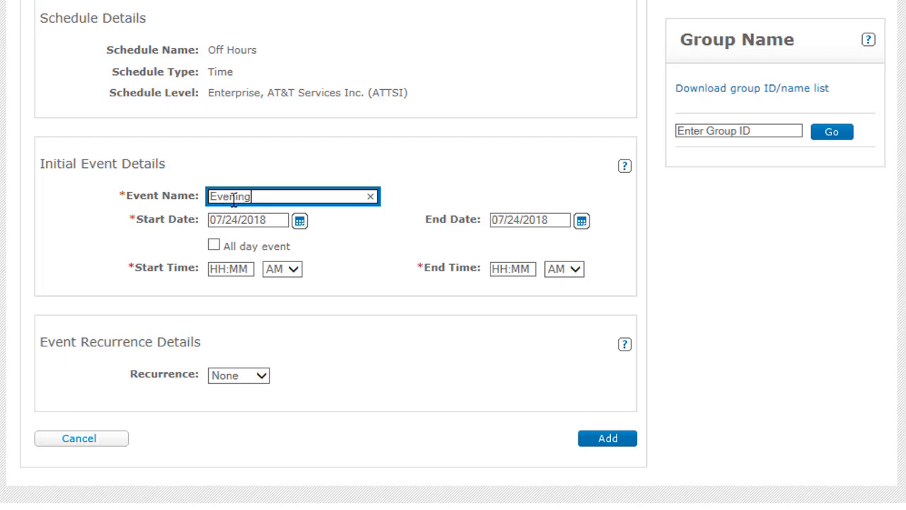
pyautogui.moveTo(300, 221)
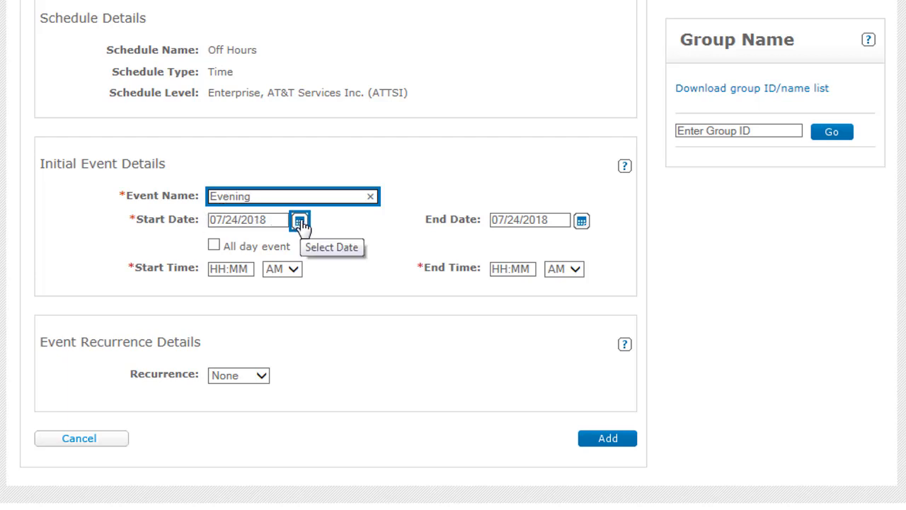
# Bring up the calendar for the event's end date
pyautogui.click(529, 220)
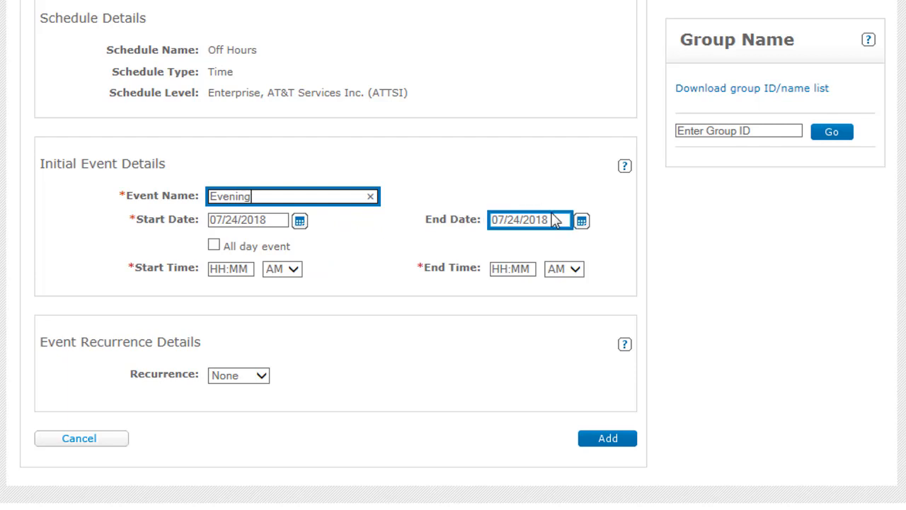
pyautogui.click(582, 221)
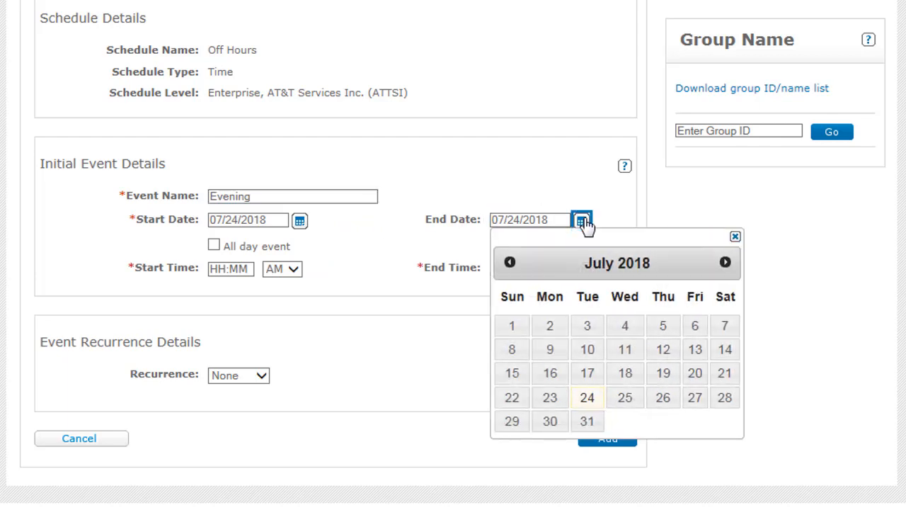
# End the Evening event on 07/25/2018, running from 5:00 PM to 8:00 AM
pyautogui.click(625, 396)
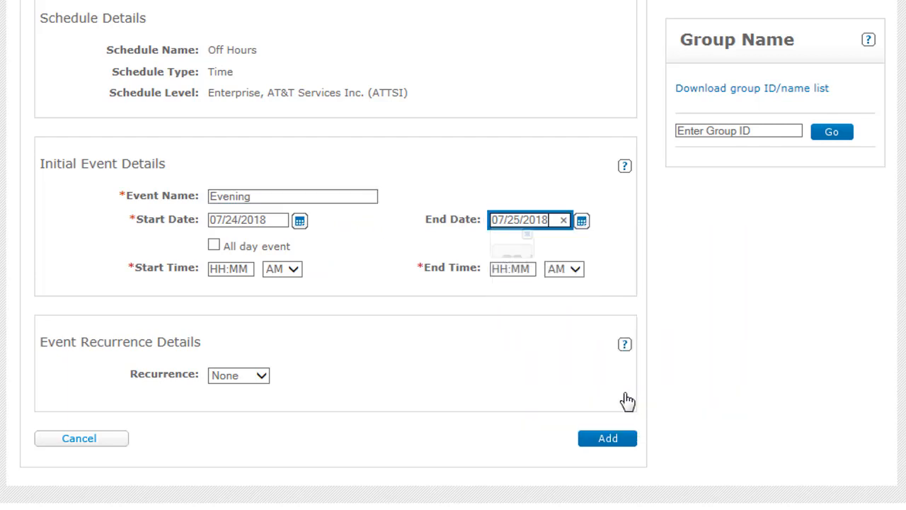
pyautogui.click(229, 269)
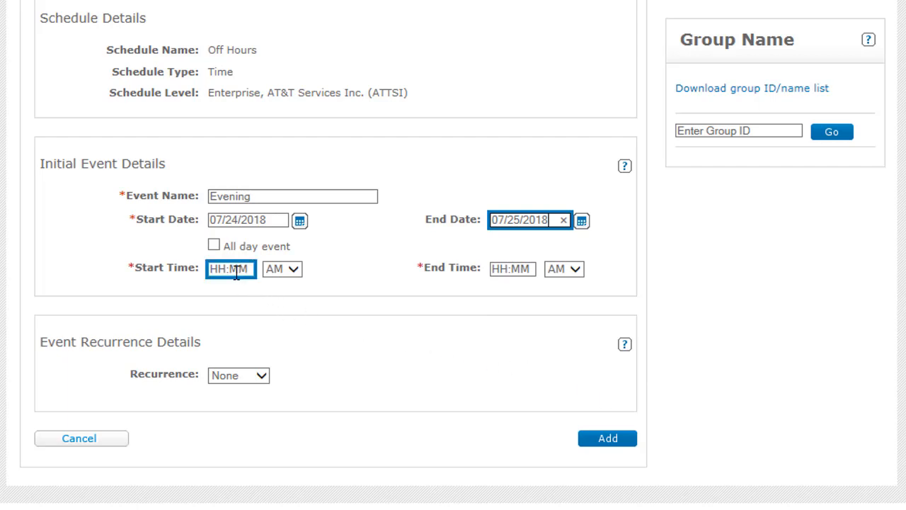
pyautogui.write('5:00')
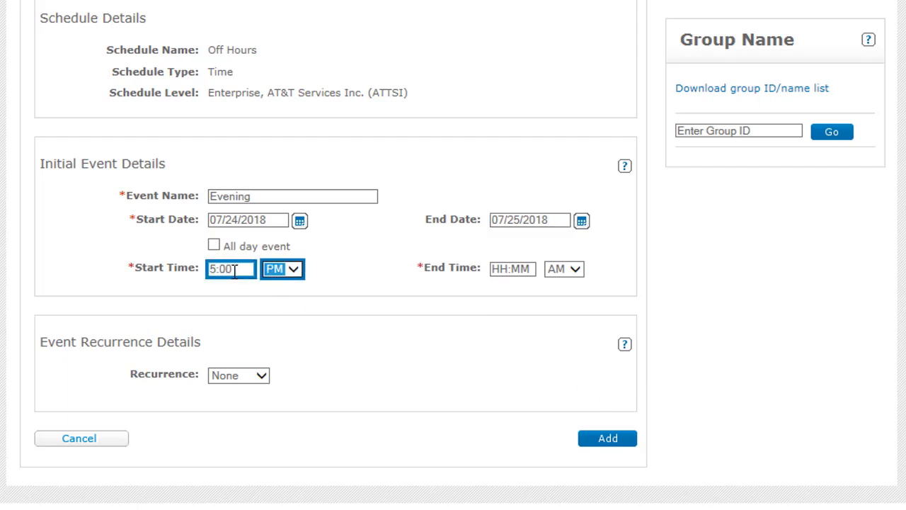
pyautogui.write('8:00')
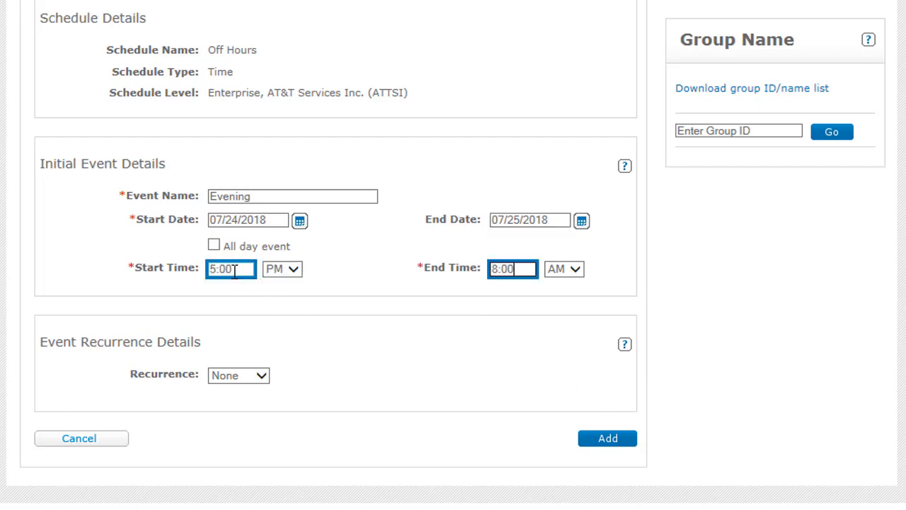
pyautogui.click(563, 269)
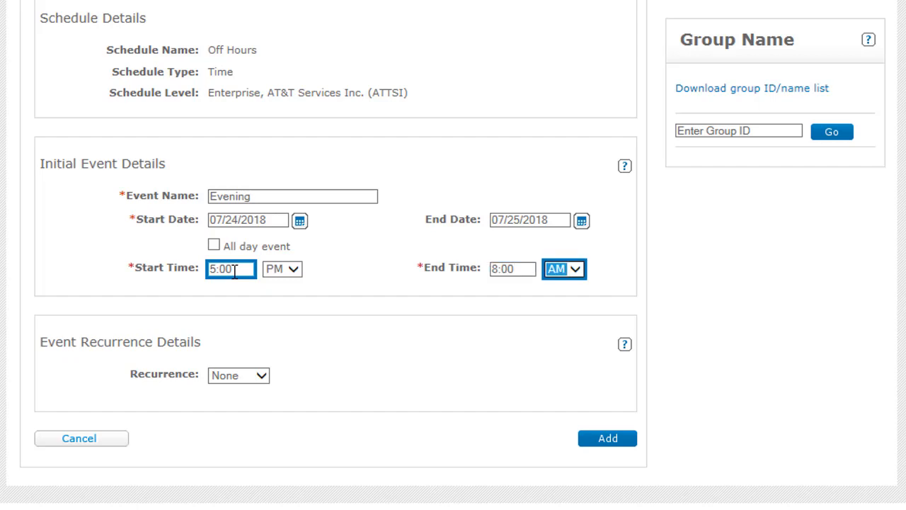
pyautogui.click(238, 375)
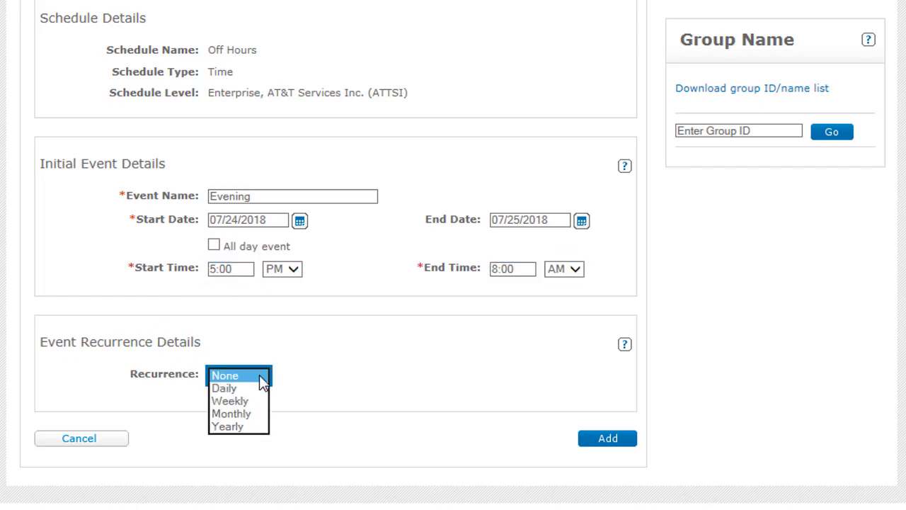
# Repeat the event weekly every 1 week on Mon-Fri and add it to the schedule
pyautogui.click(229, 401)
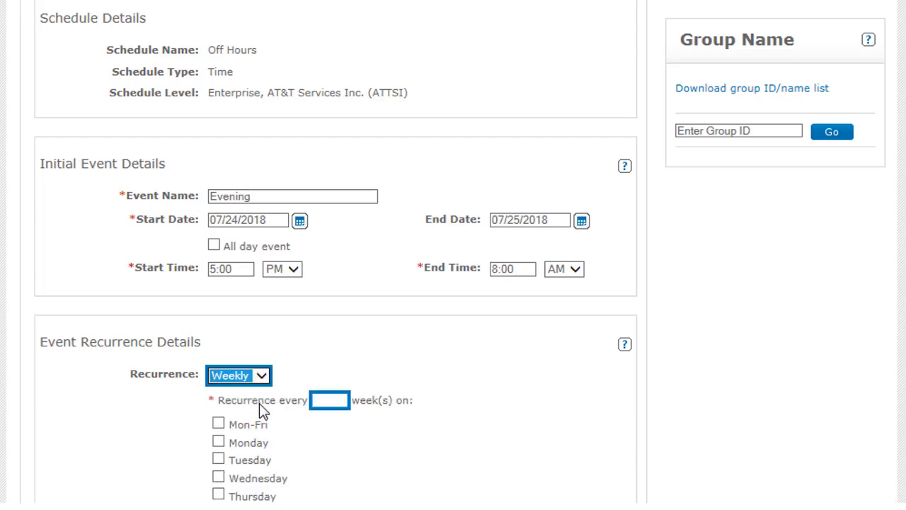
pyautogui.click(329, 400)
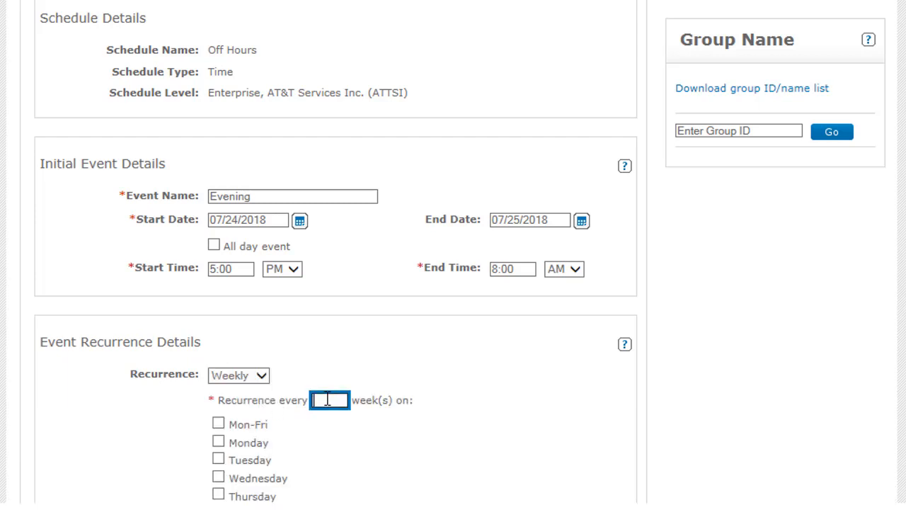
pyautogui.write('1')
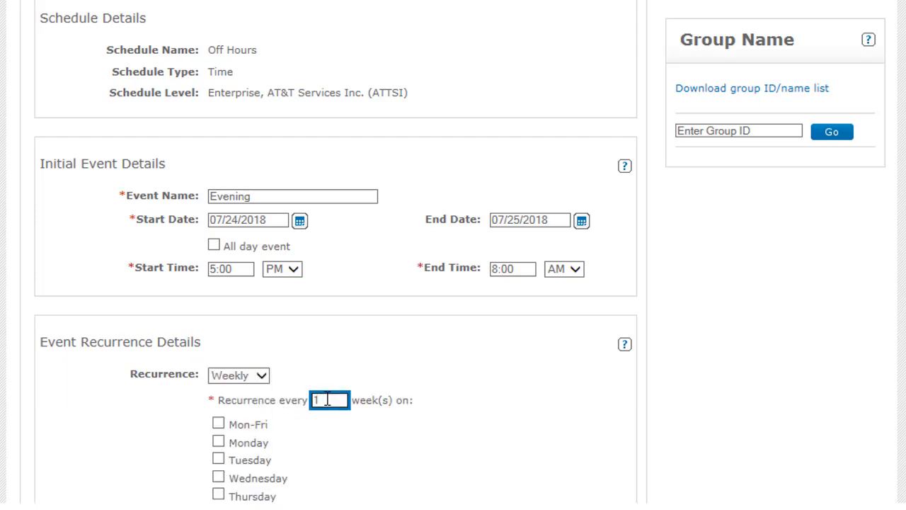
pyautogui.click(218, 423)
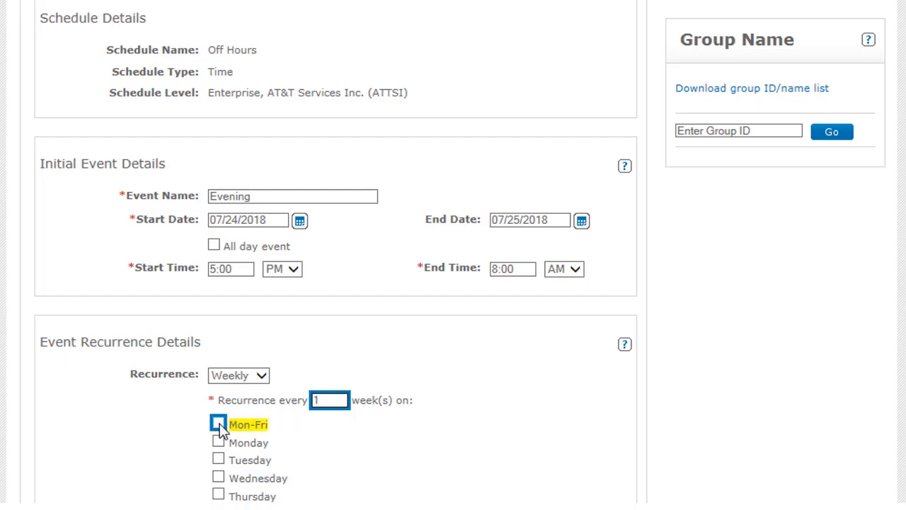
pyautogui.click(218, 423)
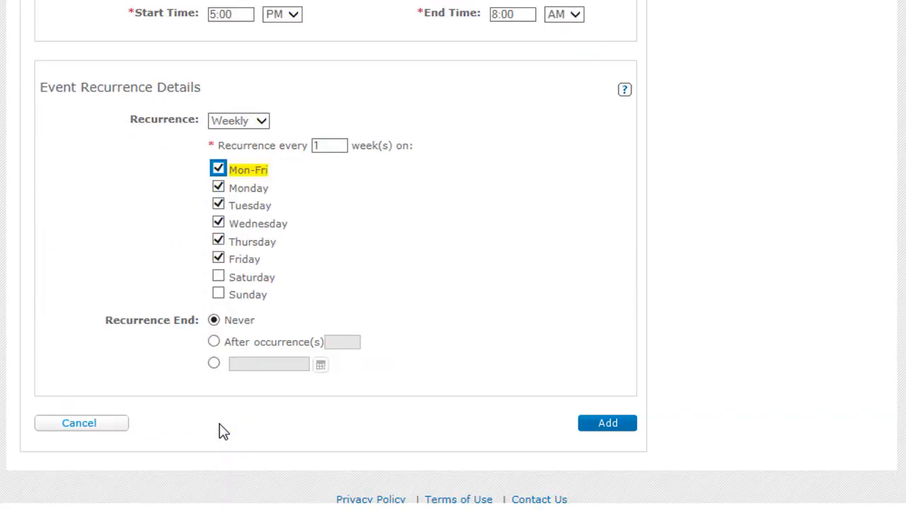
pyautogui.moveTo(607, 422)
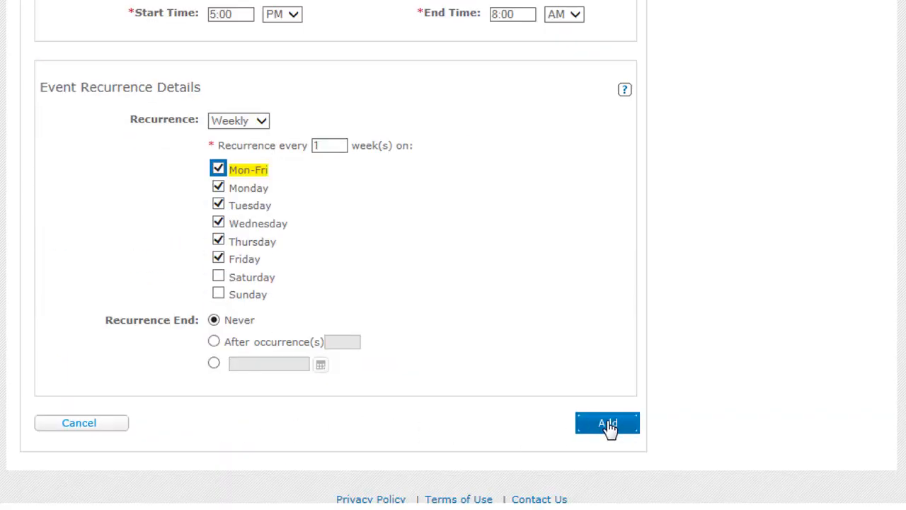
pyautogui.click(607, 422)
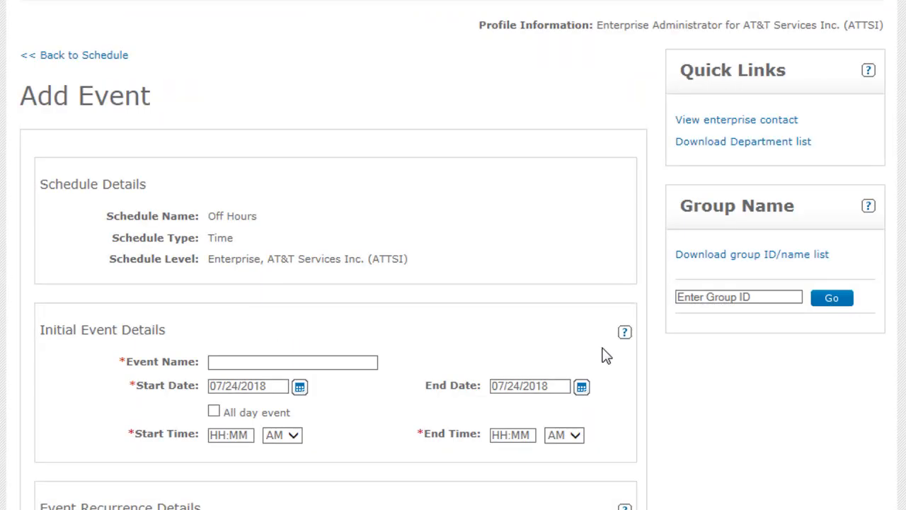
pyautogui.scroll(-3)
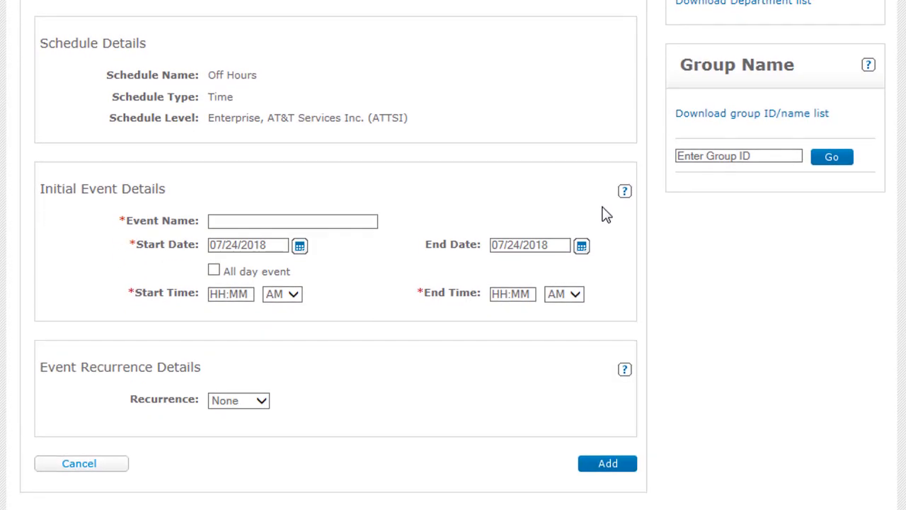